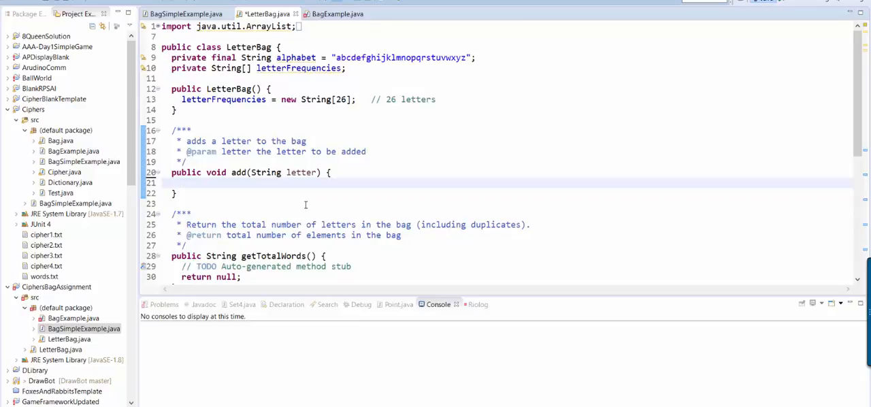
Write String lower = letter.toLowerCase(); as the first line of add()
text(String)
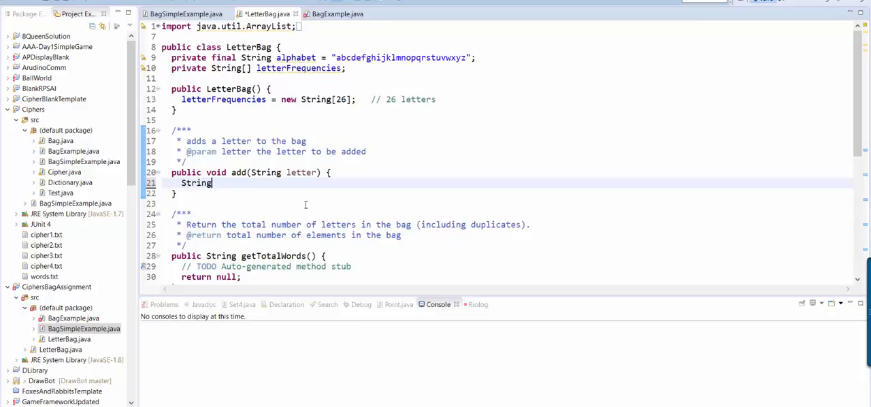
text(lower = l)
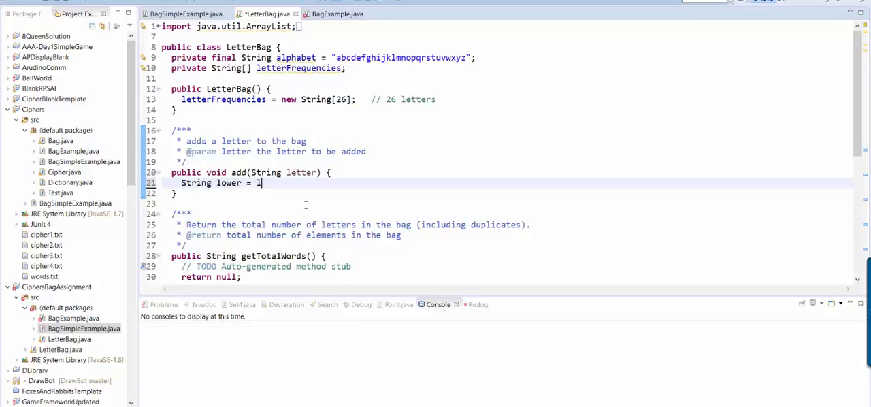
text(etter.toLowerCase();)
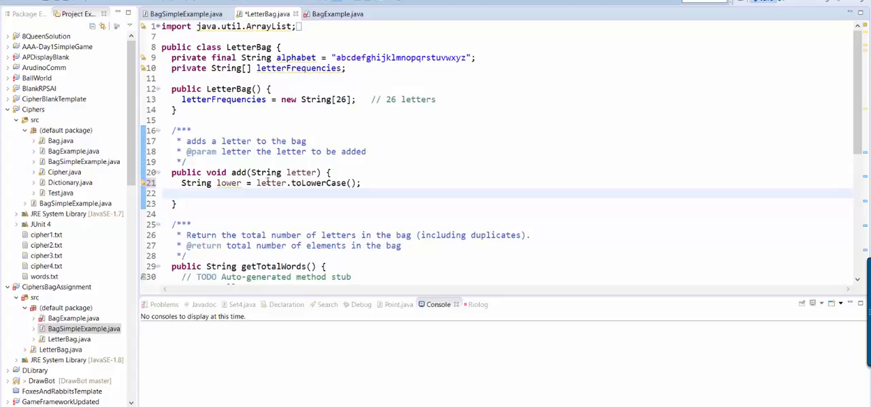
drag(281, 100, 361, 99)
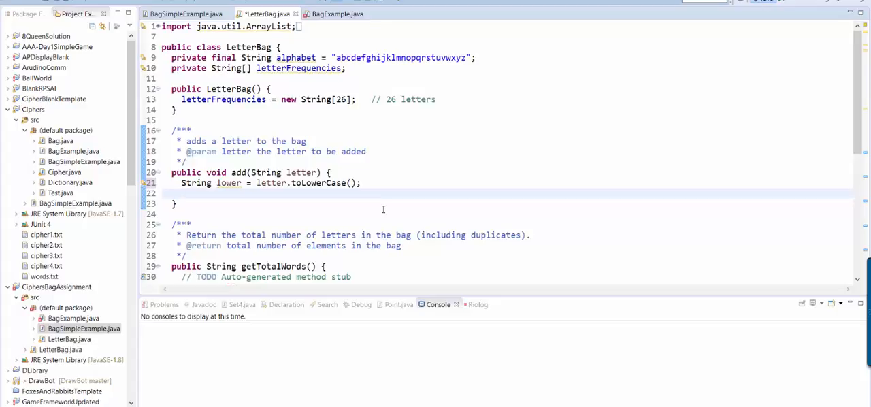
Assign int index = getIndexForLetter(lower); inside add()
text(int)
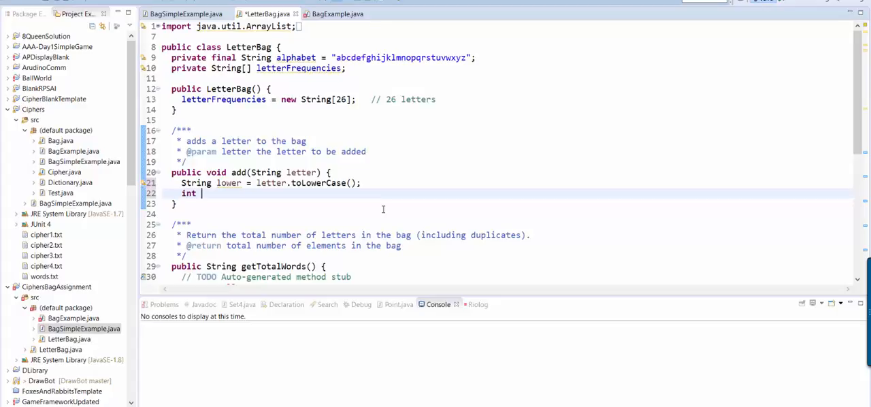
text(index = getindexFor)
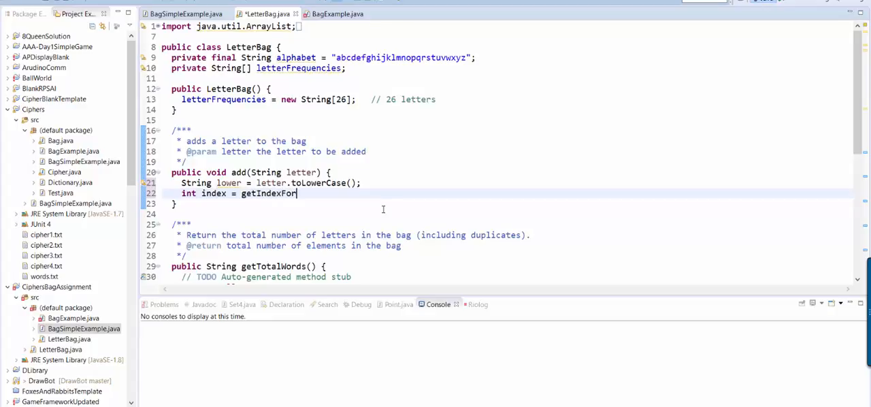
text(Letter(lower);)
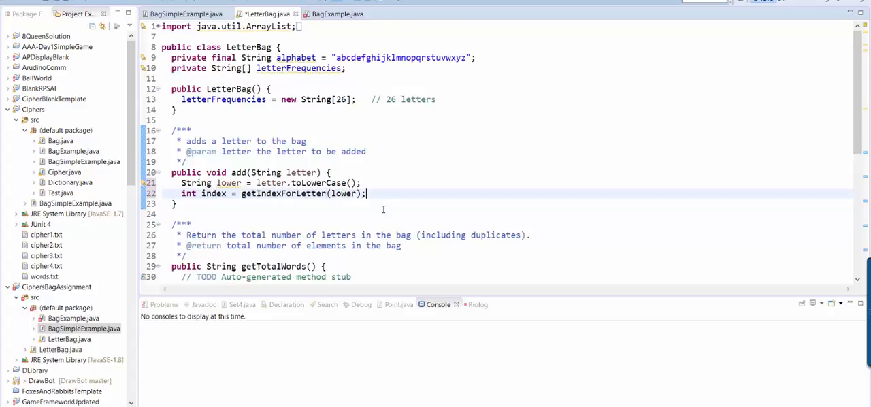
key(Enter)
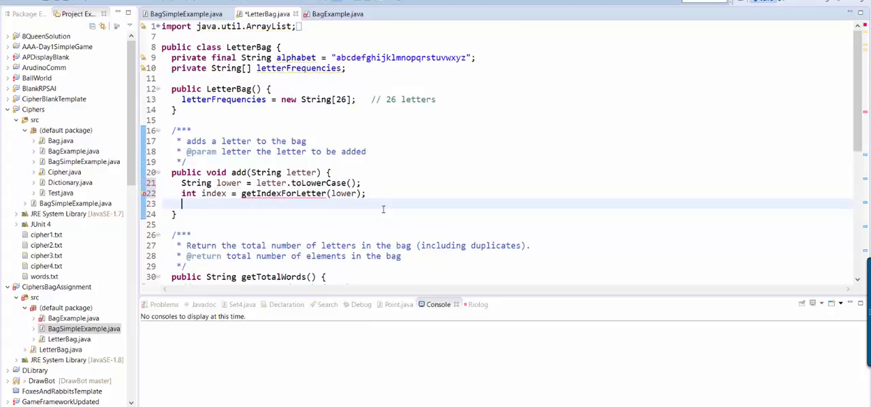
Increment the count with letterFrequencies[index]++; on the next line
text(letterF)
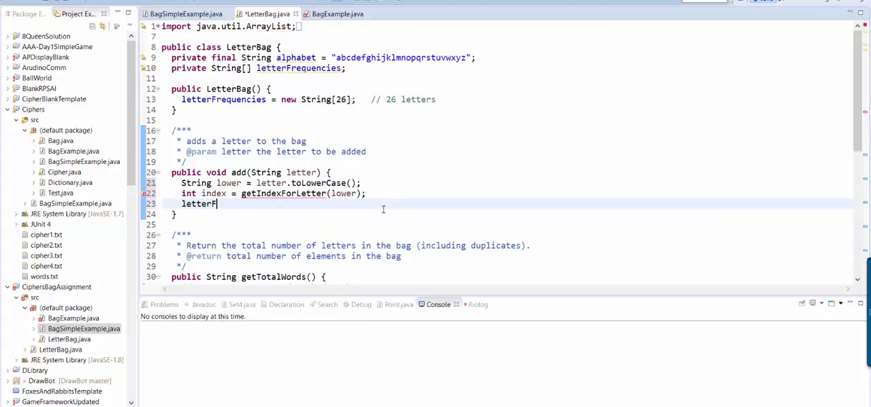
text(requencies)
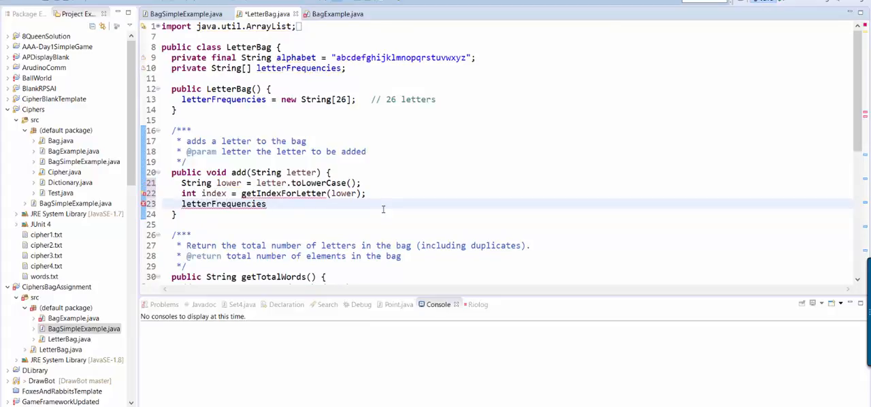
text([in)
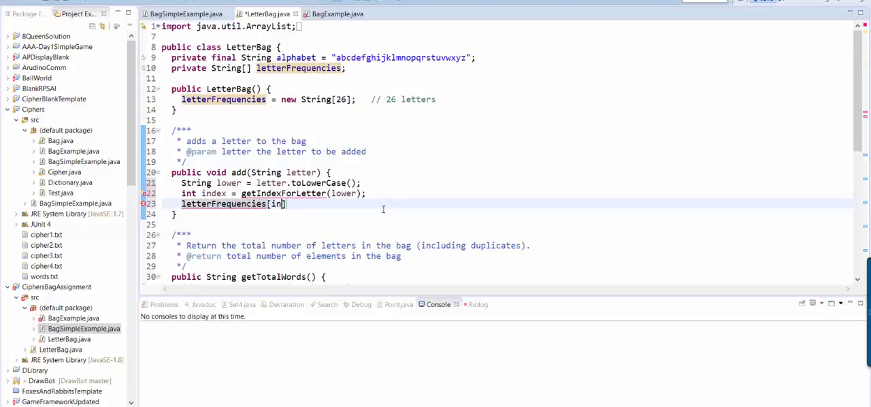
text(dex] =)
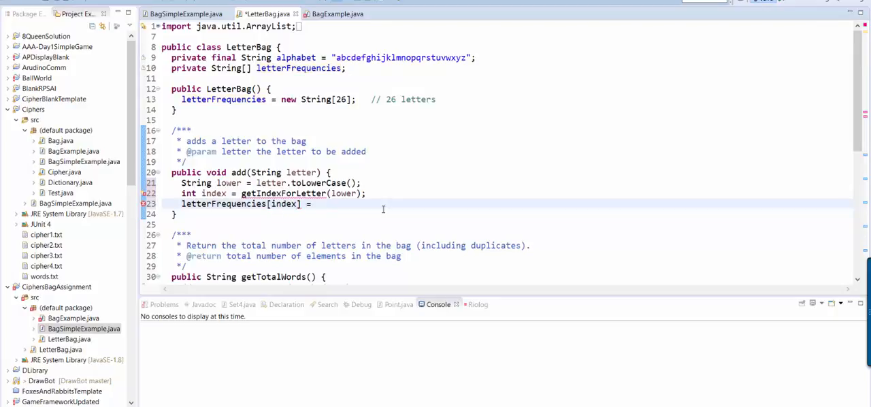
text(++;)
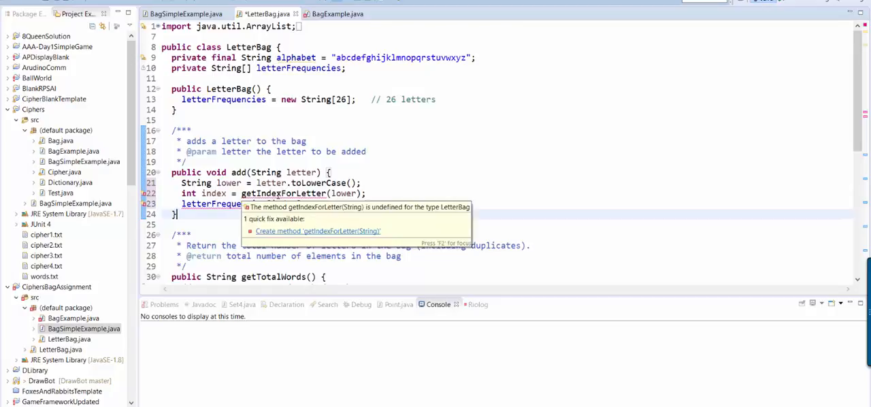
Generate the getIndexForLetter(String) stub via the 'Create method' quick fix
click(319, 231)
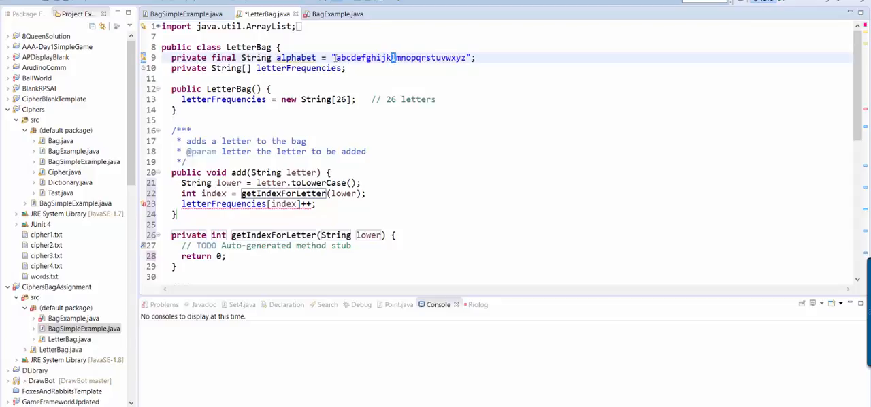
click(342, 57)
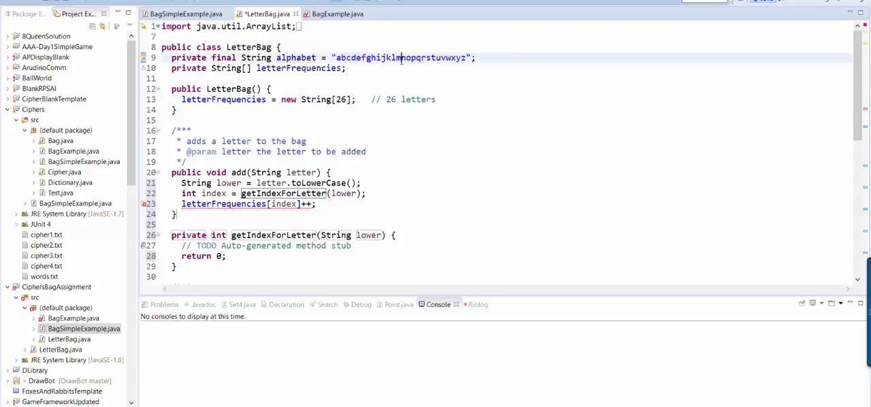
mouse_move(336, 90)
text(a)
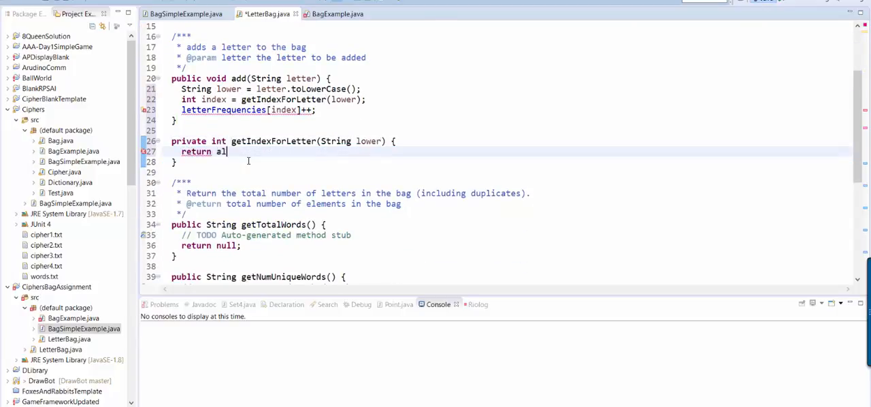
Return alphabet.indexOf(lower) from getIndexForLetter and check lower's occurrences
text(lphabet.indexOf(lower);)
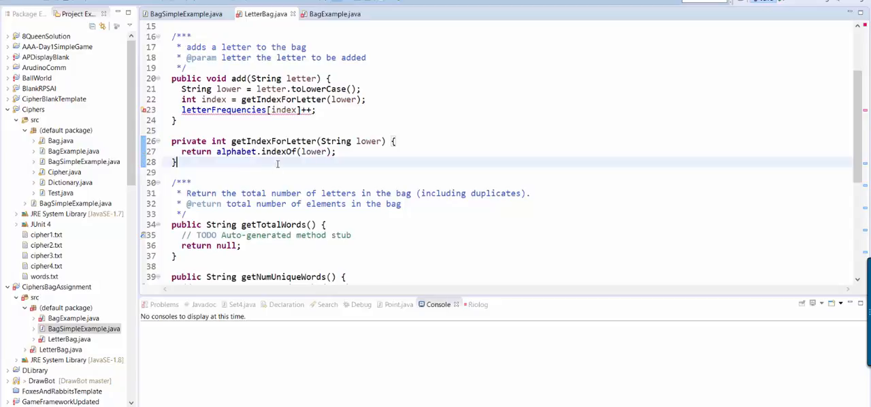
double_click(277, 151)
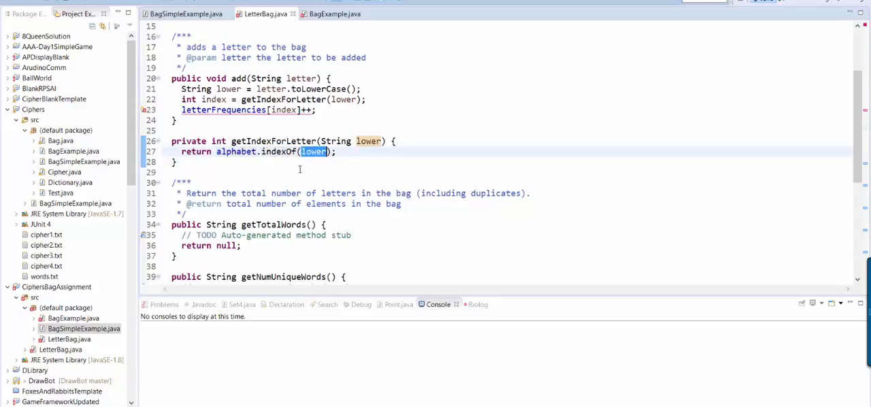
click(176, 162)
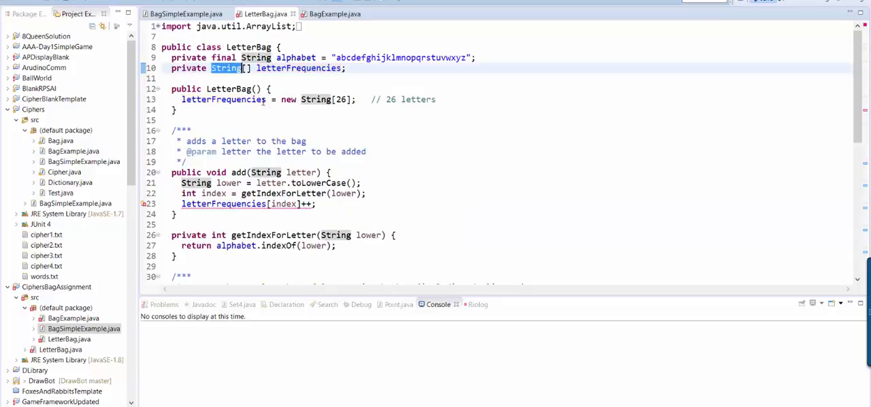
Declare letterFrequencies as int[] and allocate new int[26] in the constructor
text(int)
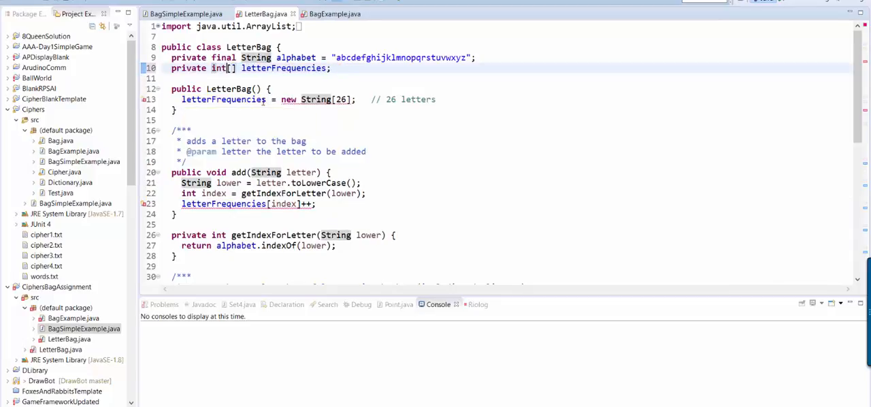
double_click(283, 68)
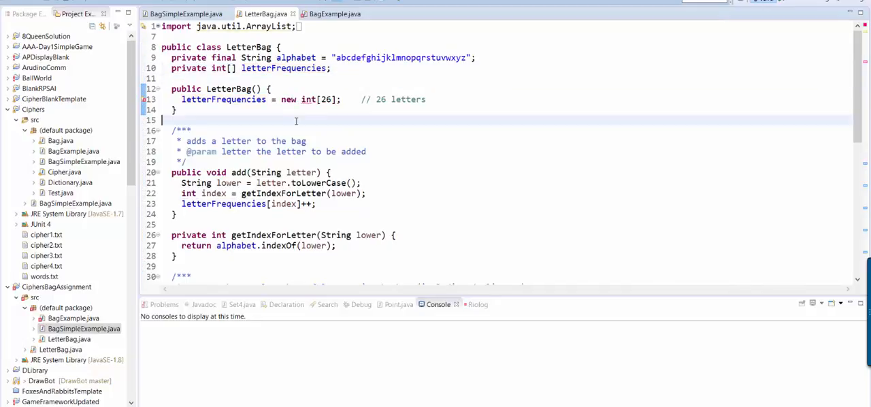
scroll(down, 3)
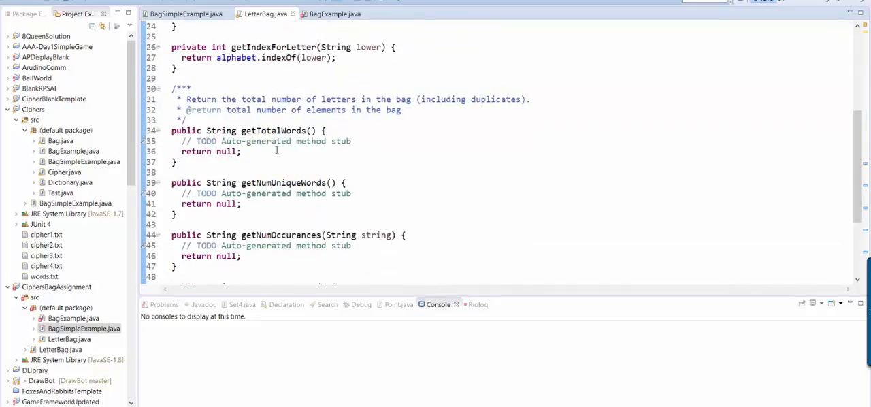
click(244, 160)
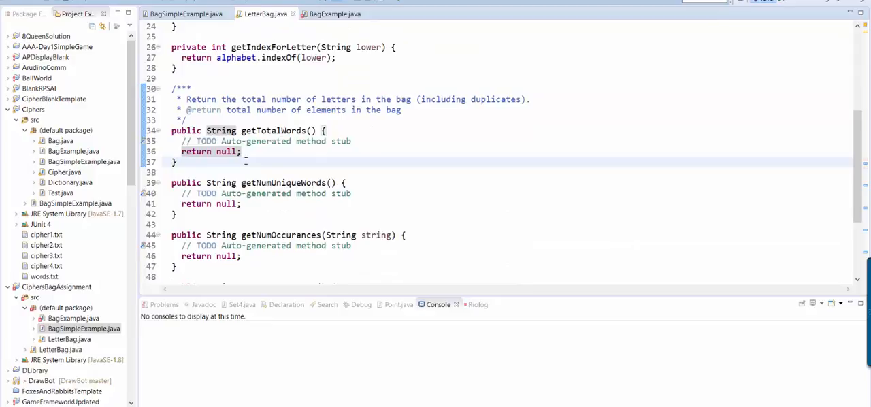